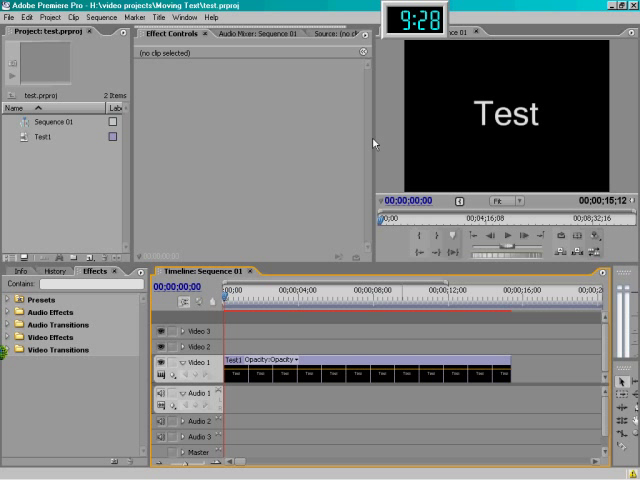
pyautogui.moveTo(170, 262)
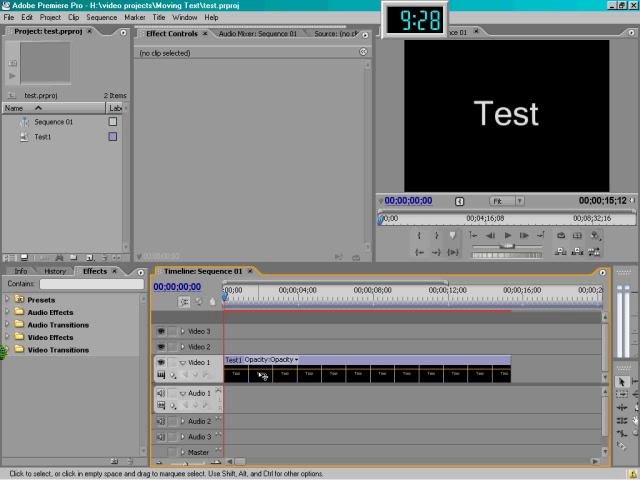
pyautogui.moveTo(376, 349)
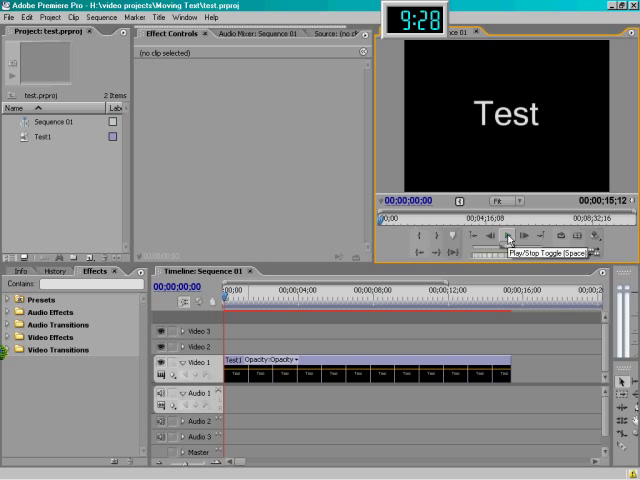
# - Play the sequence to preview the title, then expand the Test clip's Motion properties
pyautogui.click(508, 237)
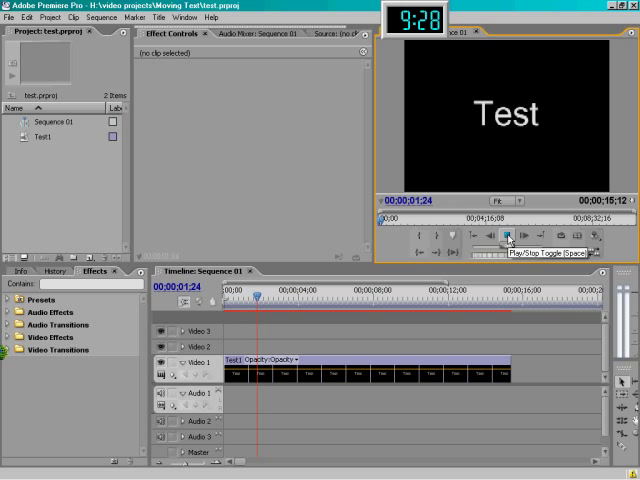
pyautogui.click(507, 236)
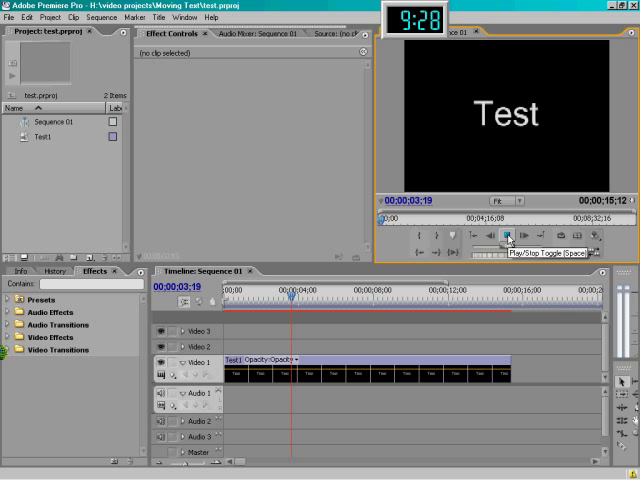
pyautogui.click(507, 237)
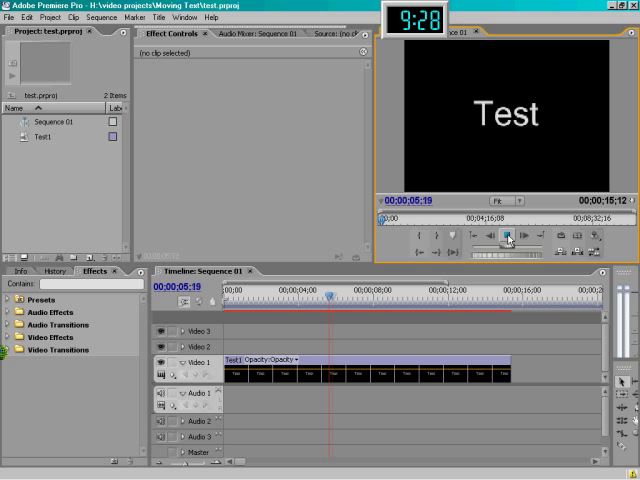
pyautogui.click(508, 237)
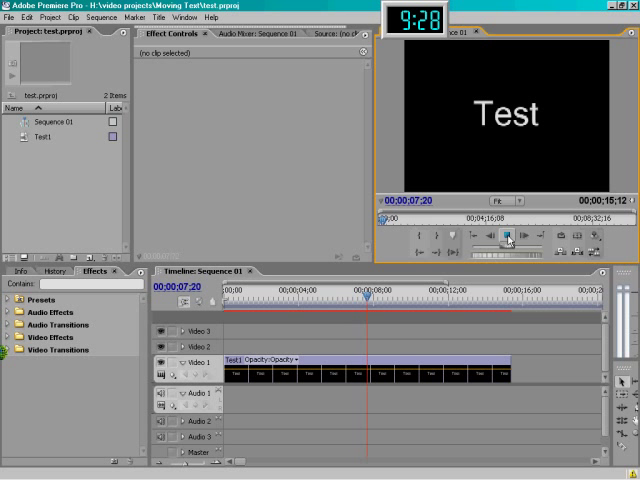
pyautogui.click(507, 237)
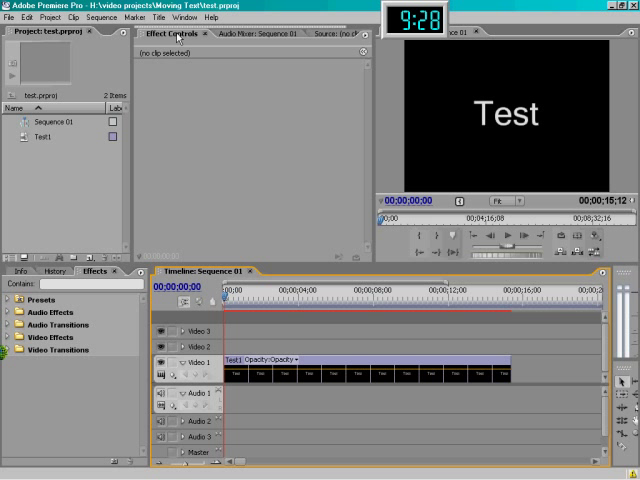
pyautogui.moveTo(253, 313)
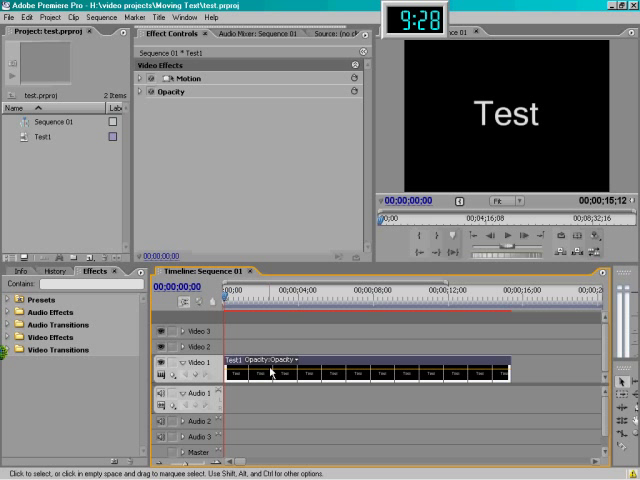
pyautogui.moveTo(330, 363)
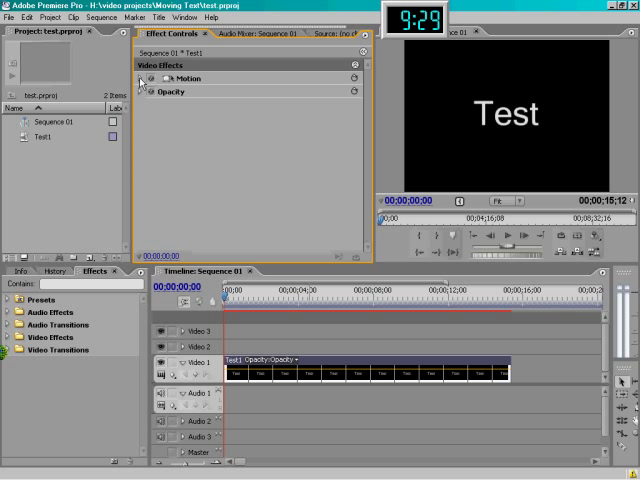
pyautogui.click(144, 78)
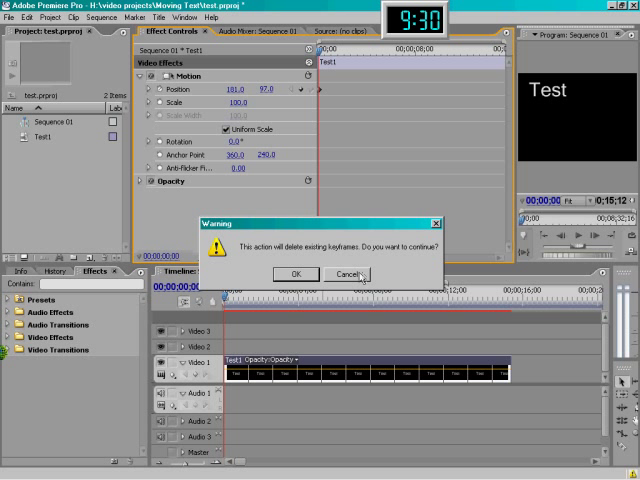
# - Dismiss the delete-keyframes warning and re-enable the Position keyframe at 181, 97
pyautogui.click(293, 274)
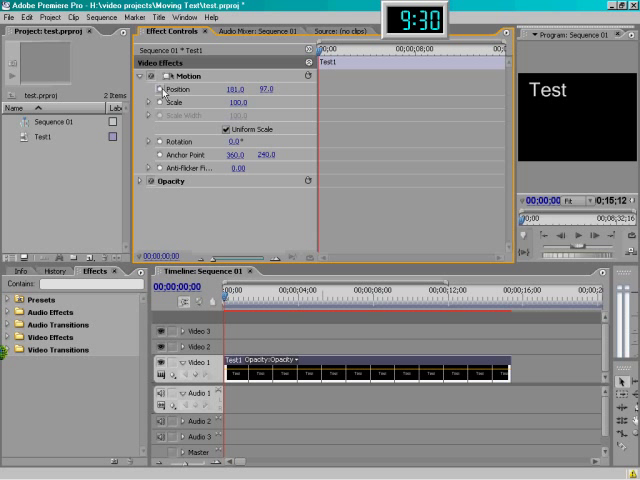
pyautogui.click(152, 90)
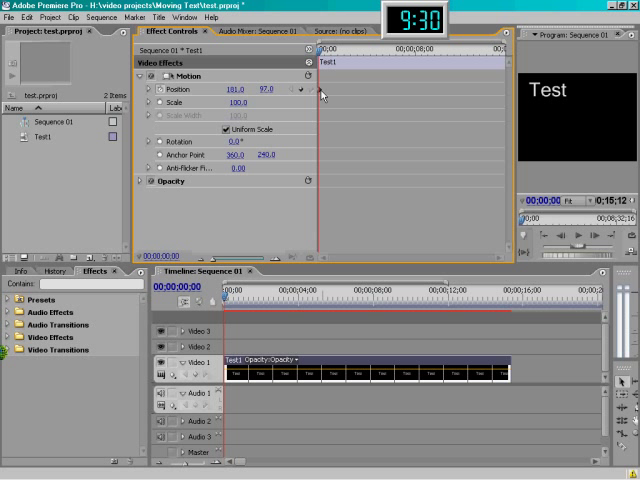
pyautogui.moveTo(368, 65)
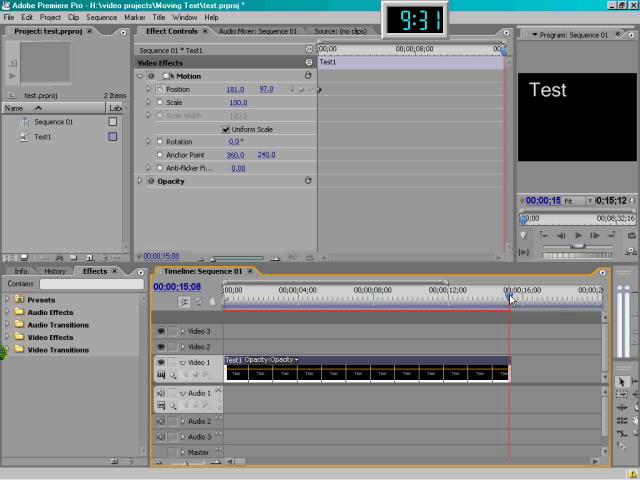
pyautogui.moveTo(553, 126)
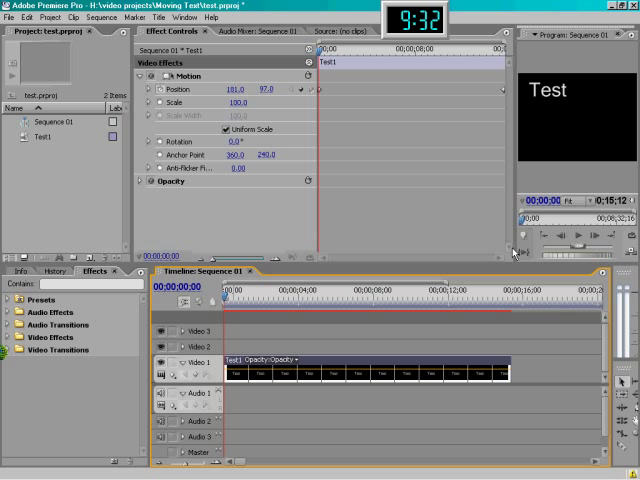
pyautogui.moveTo(578, 238)
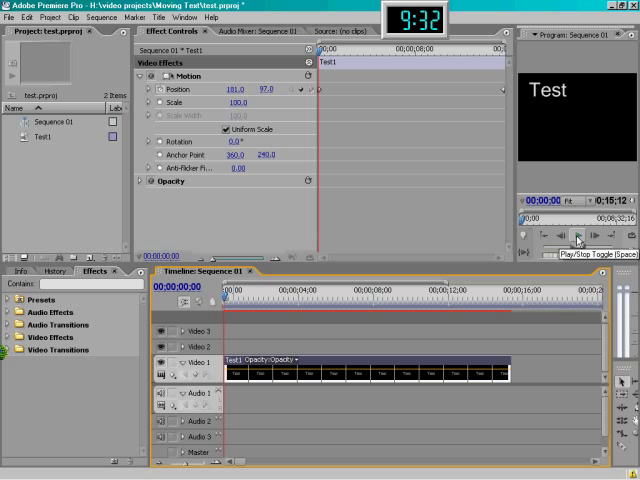
pyautogui.click(578, 239)
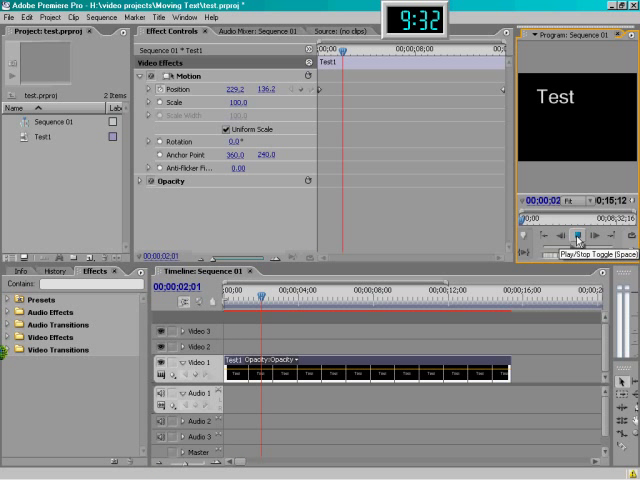
pyautogui.click(577, 237)
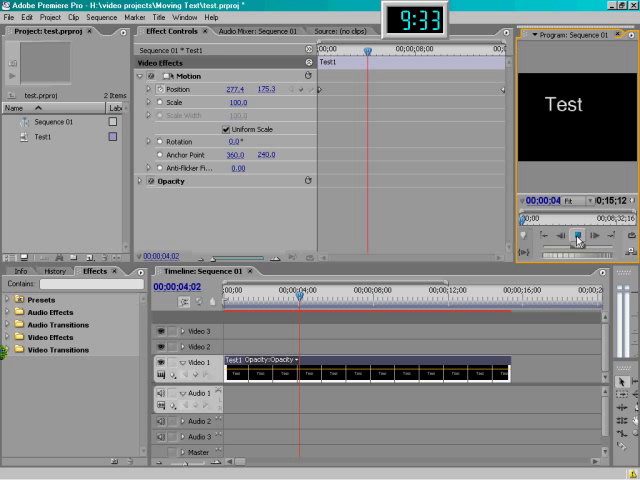
pyautogui.click(578, 237)
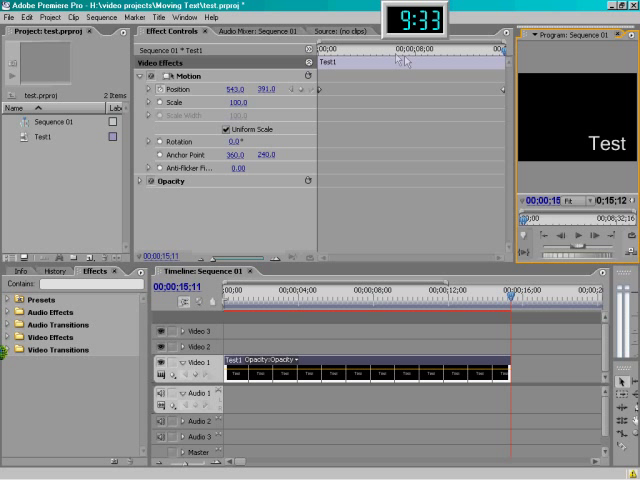
pyautogui.moveTo(615, 165)
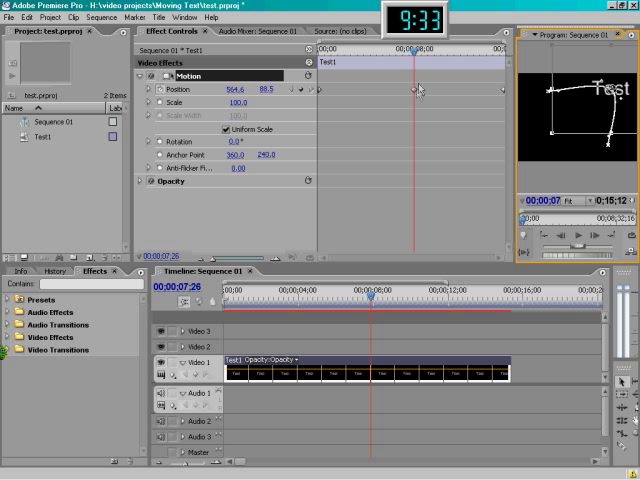
pyautogui.moveTo(408, 86)
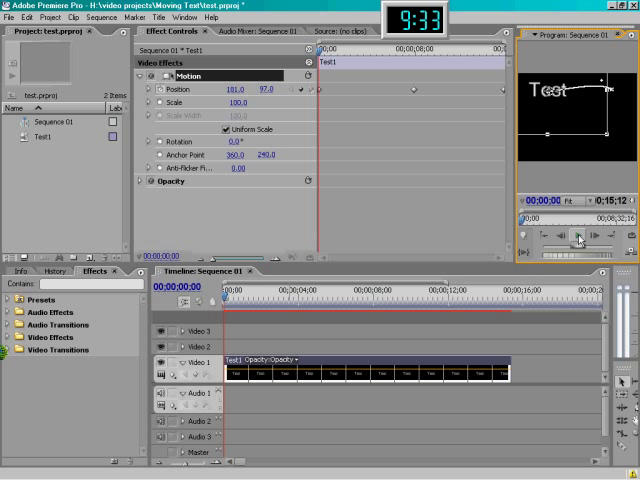
pyautogui.click(577, 237)
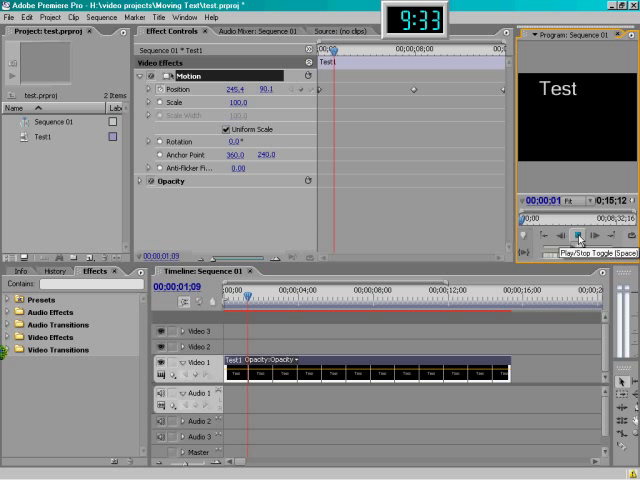
pyautogui.click(577, 237)
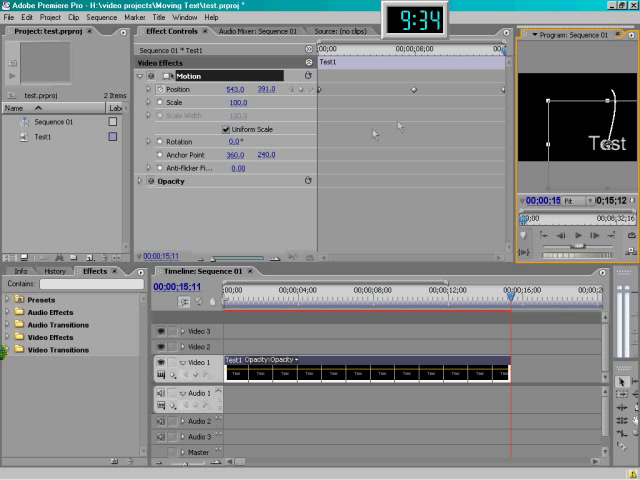
pyautogui.moveTo(345, 140)
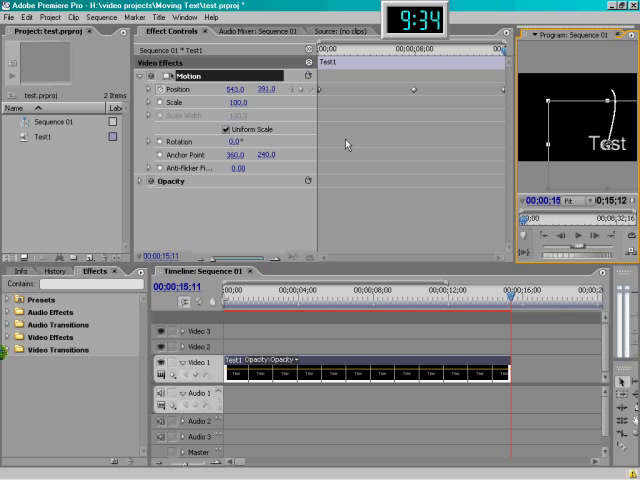
pyautogui.moveTo(350, 126)
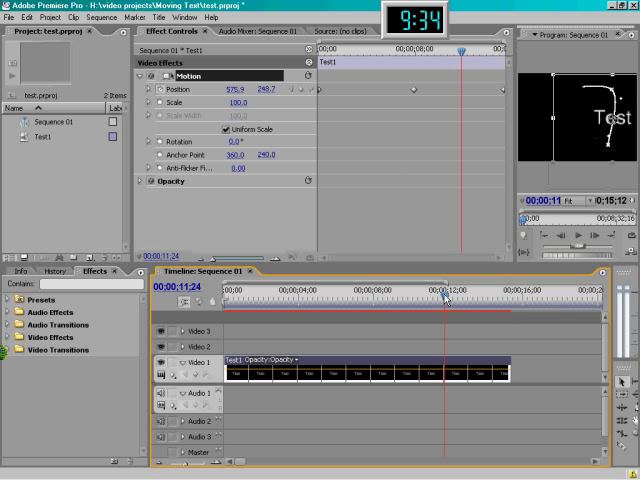
pyautogui.click(225, 299)
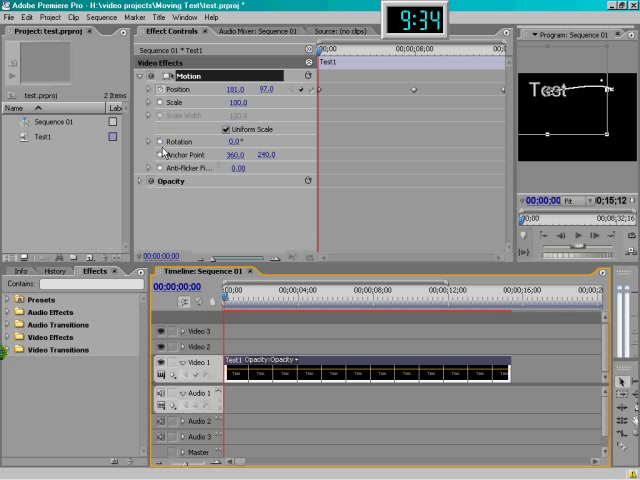
pyautogui.moveTo(159, 147)
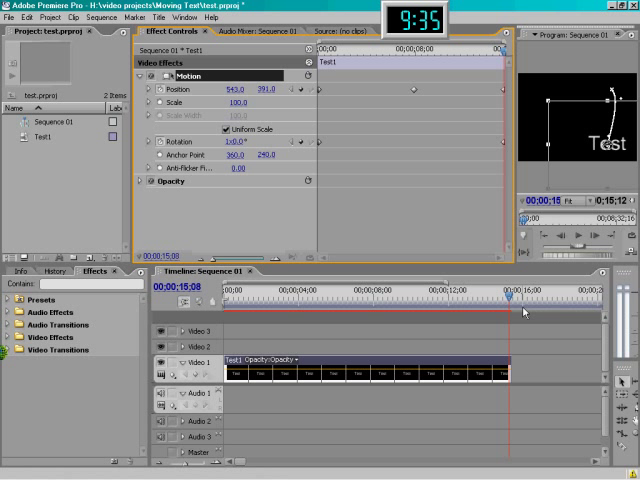
# - Drag the playhead back to the start of the sequence
pyautogui.moveTo(510, 298); pyautogui.dragTo(325, 298)
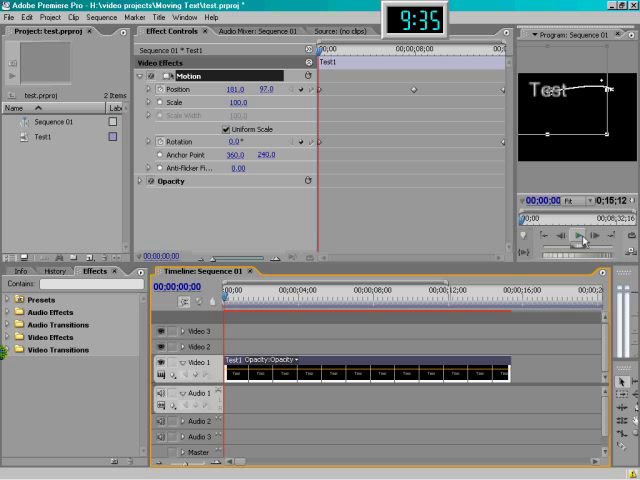
pyautogui.click(583, 238)
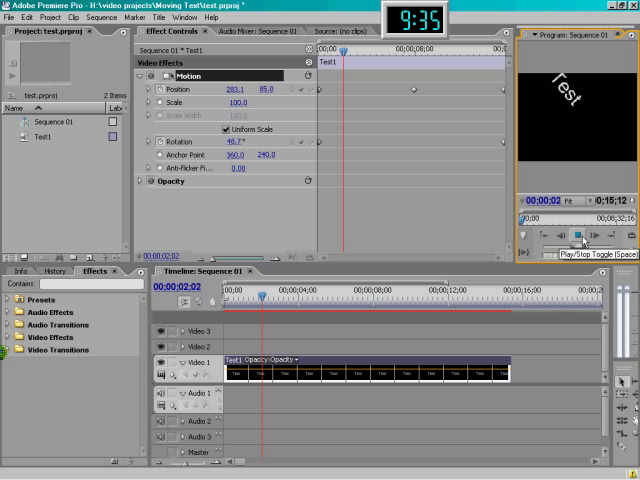
pyautogui.click(581, 237)
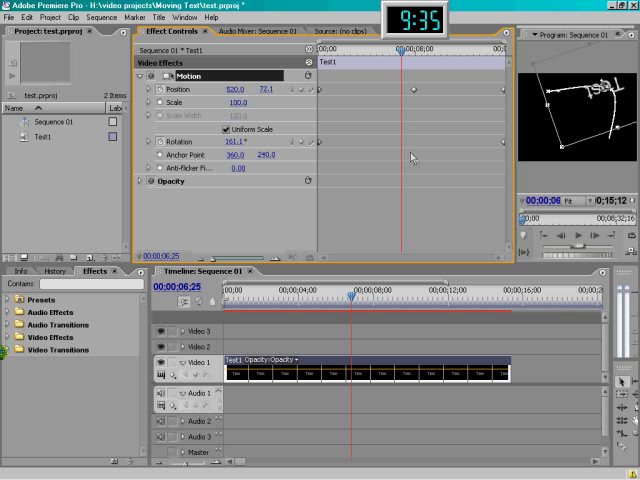
pyautogui.moveTo(444, 118)
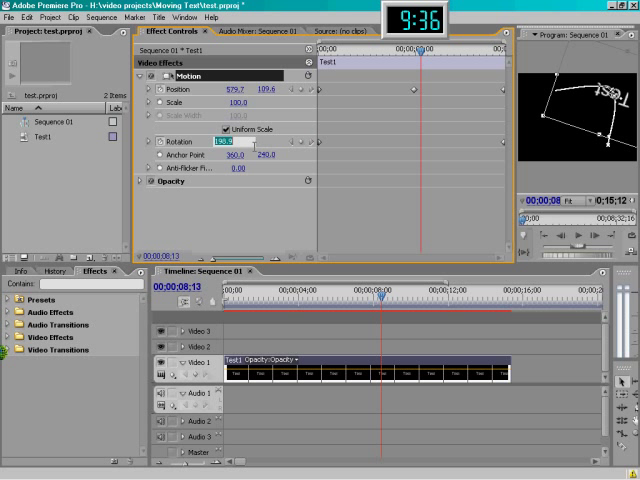
# - Enter a Rotation of 720° at about 00:00:08:13 to add a two-turn keyframe
pyautogui.write('720')
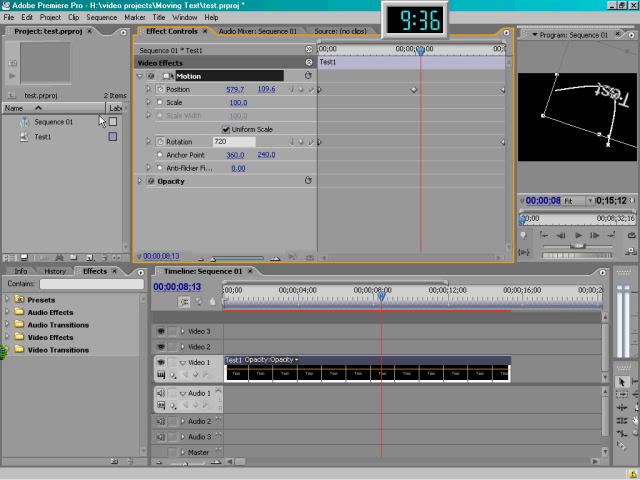
pyautogui.moveTo(283, 143)
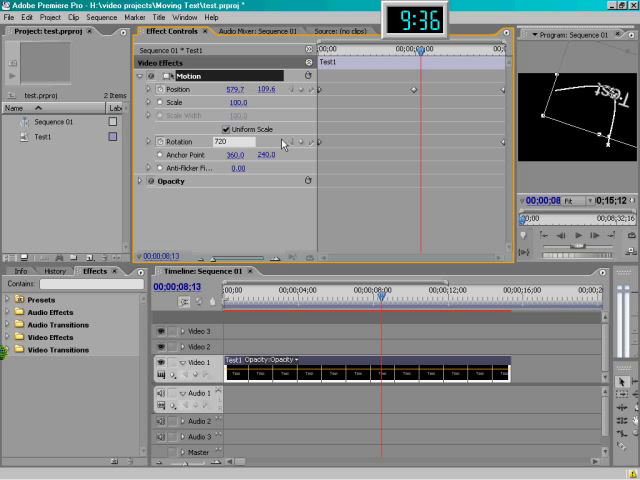
pyautogui.tripleClick(234, 141)
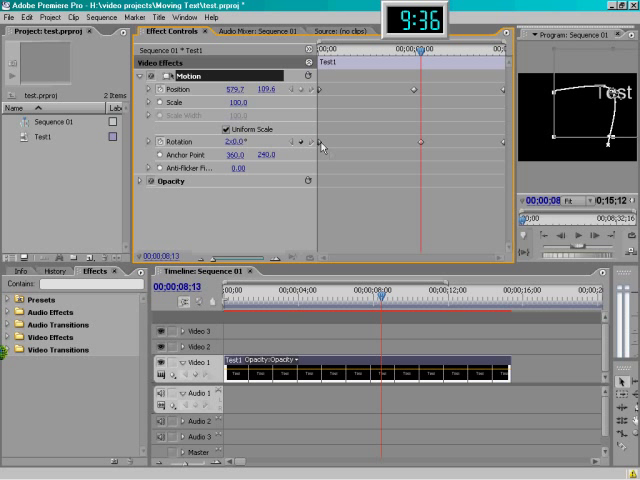
pyautogui.moveTo(354, 146)
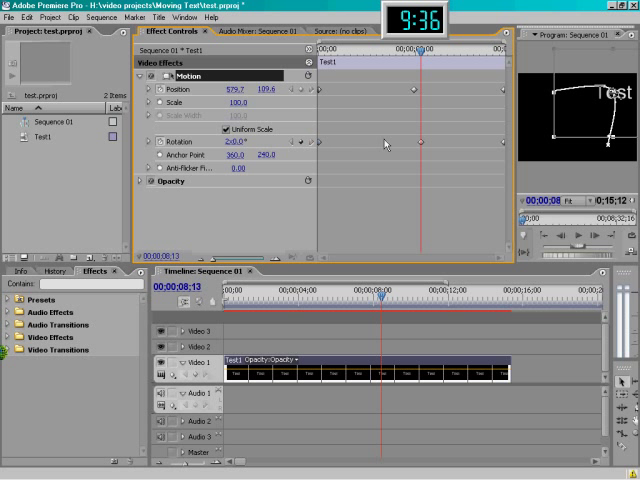
pyautogui.moveTo(420, 143)
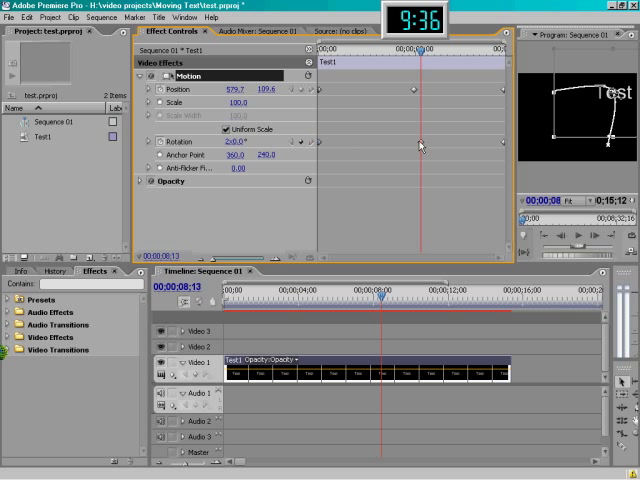
pyautogui.moveTo(505, 148)
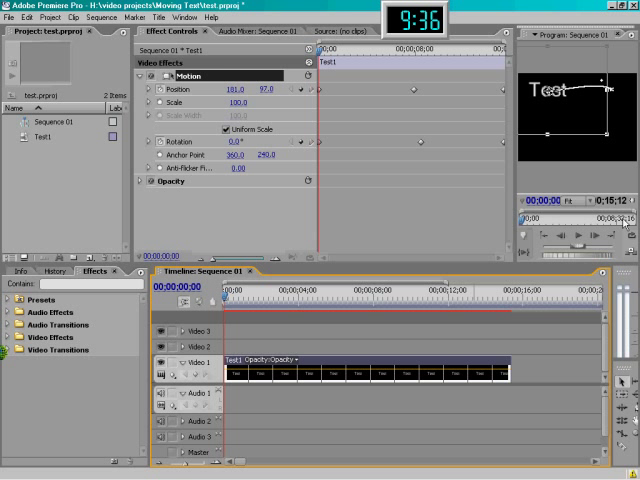
pyautogui.click(574, 235)
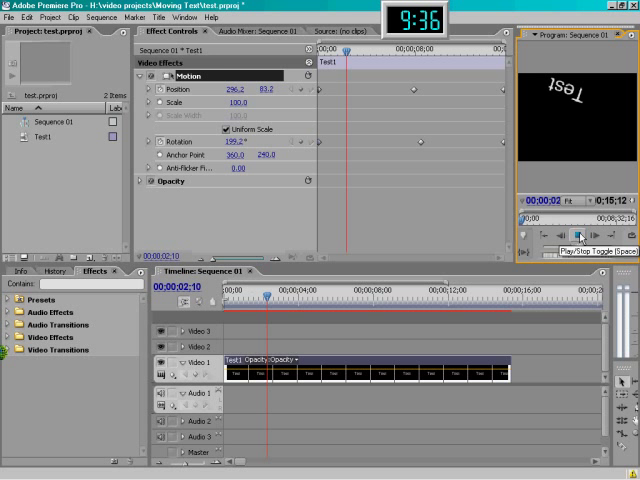
pyautogui.click(577, 234)
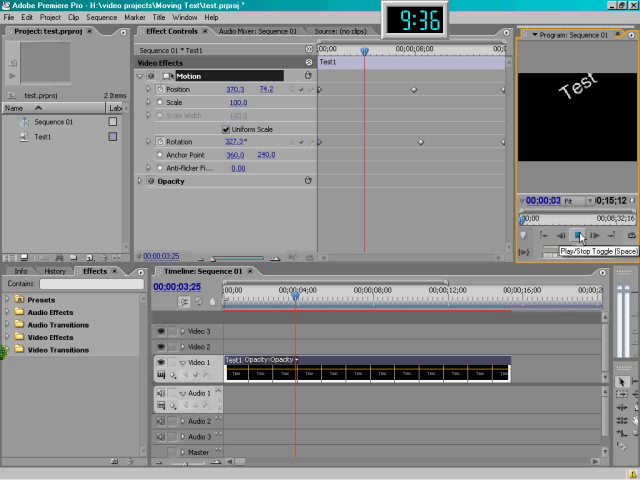
pyautogui.click(577, 236)
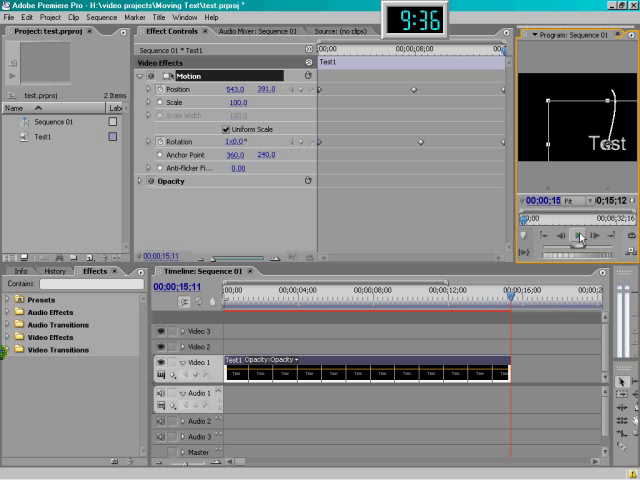
pyautogui.moveTo(232, 200)
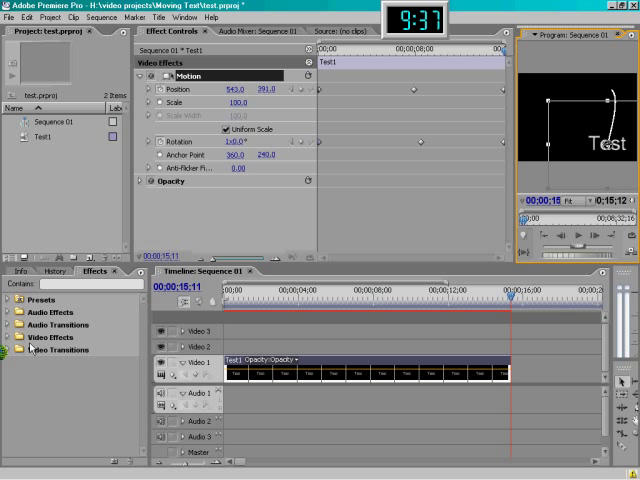
pyautogui.moveTo(114, 317)
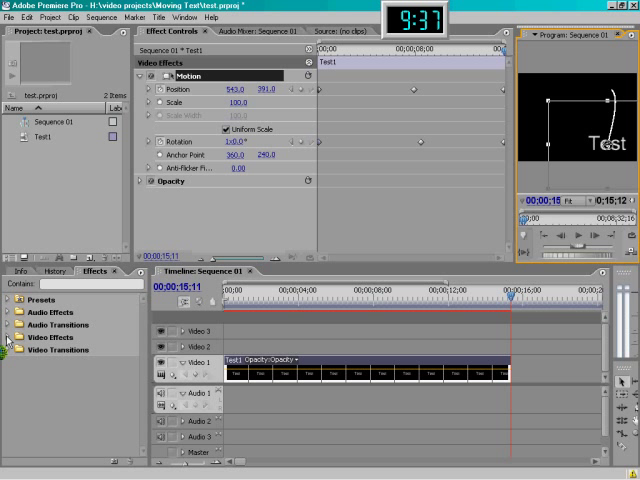
# - Browse Video Effects > Blur & Sharpen and expand the applied Gaussian Blur settings
pyautogui.click(8, 337)
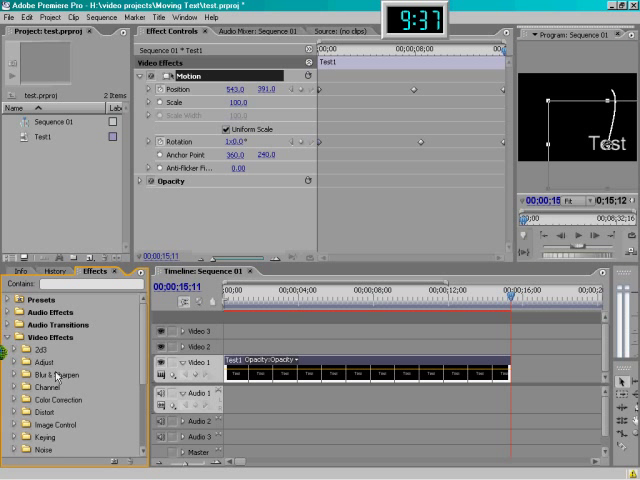
pyautogui.click(23, 374)
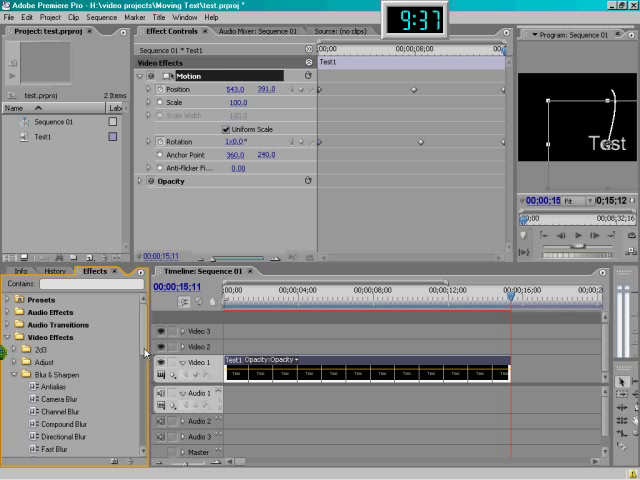
pyautogui.scroll(-3)
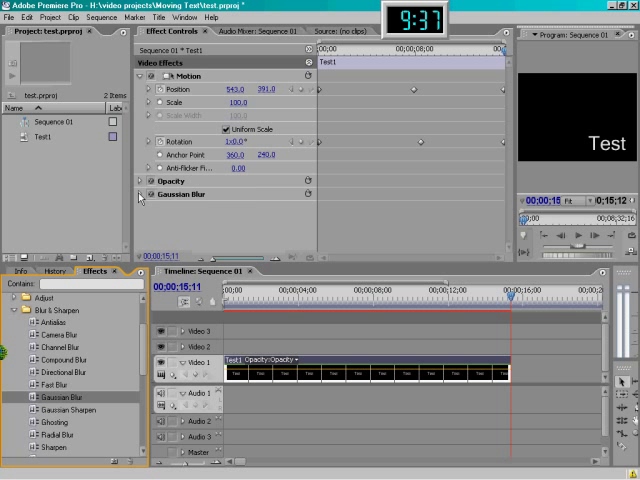
pyautogui.click(142, 195)
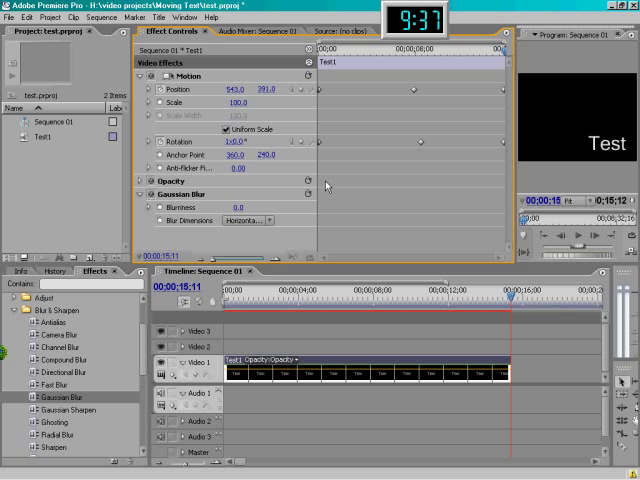
pyautogui.moveTo(512, 300)
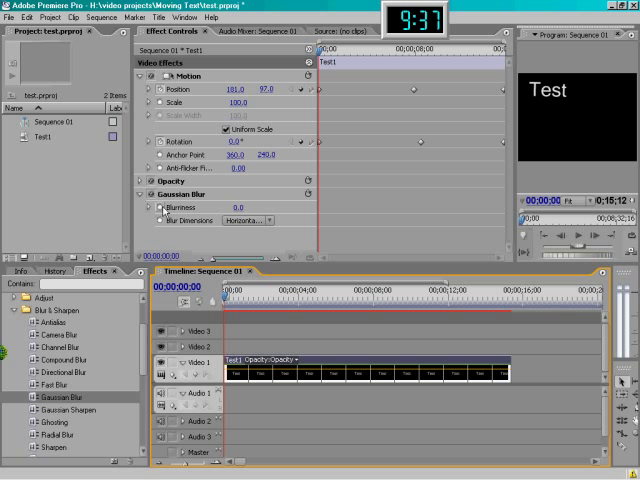
pyautogui.moveTo(163, 214)
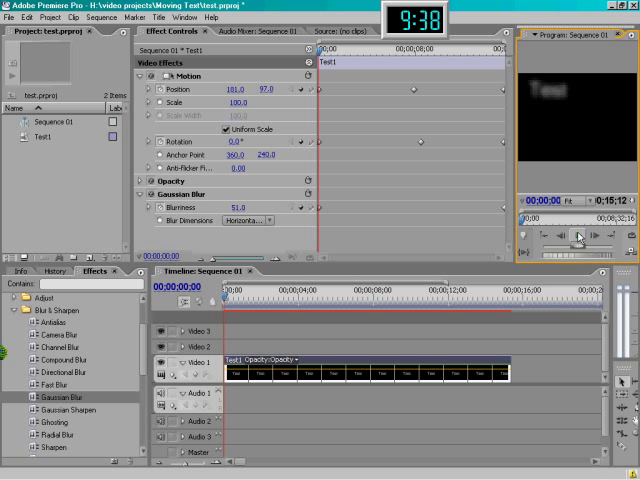
# - Play the sequence to preview the title sharpening from Blurriness 51
pyautogui.click(577, 237)
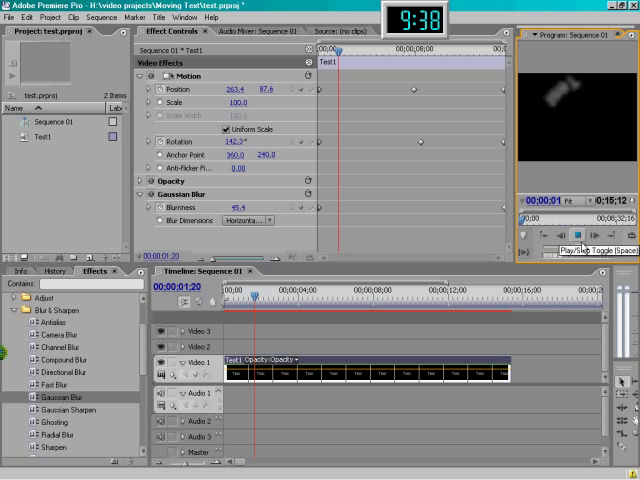